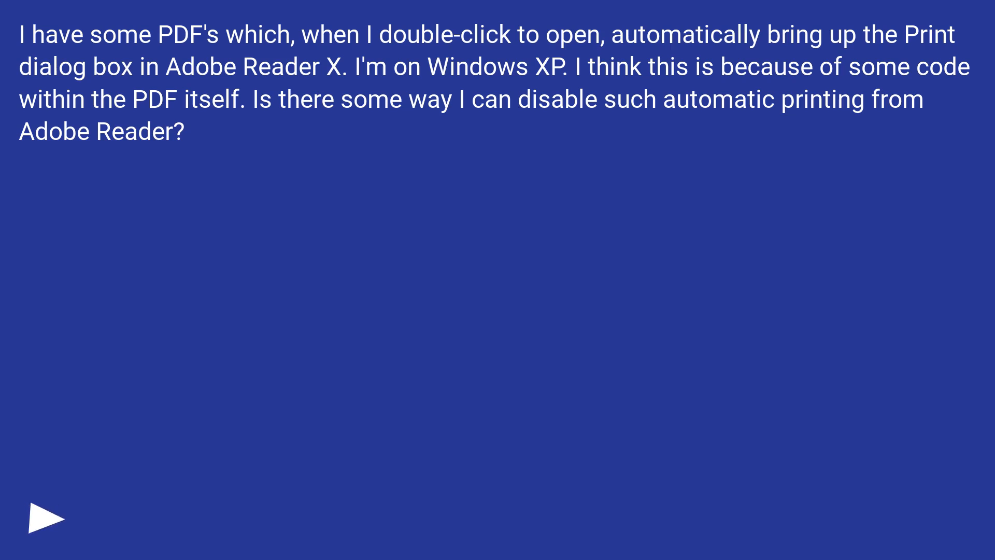
left_click(41, 519)
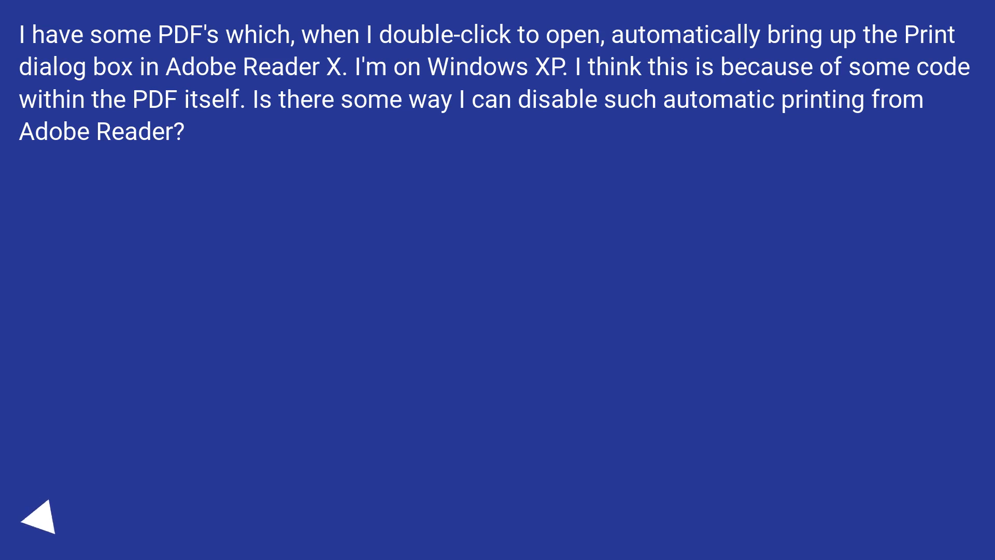